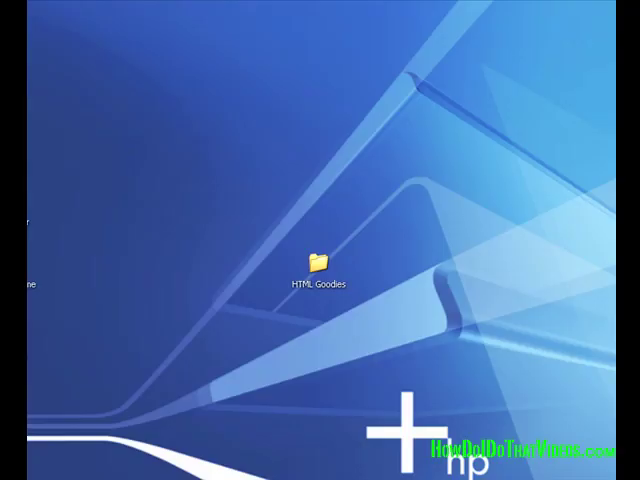
mouse_move(344, 312)
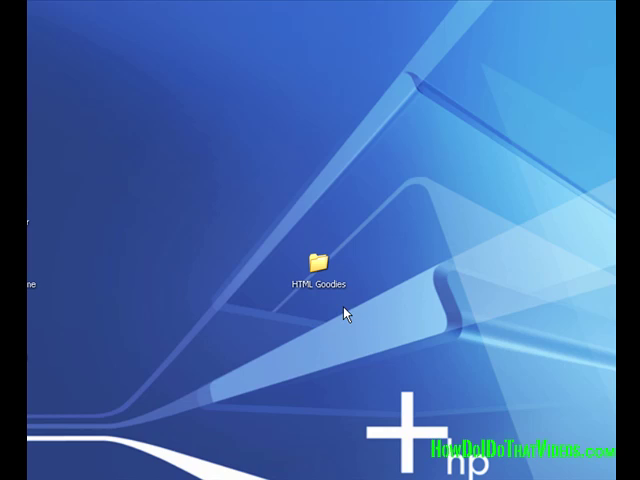
mouse_move(292, 298)
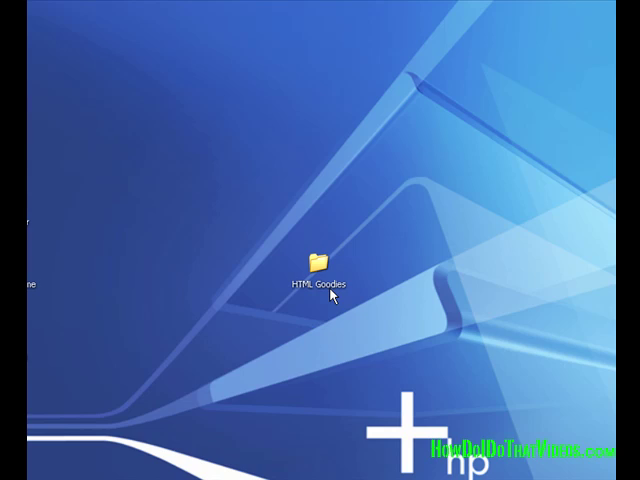
mouse_move(368, 204)
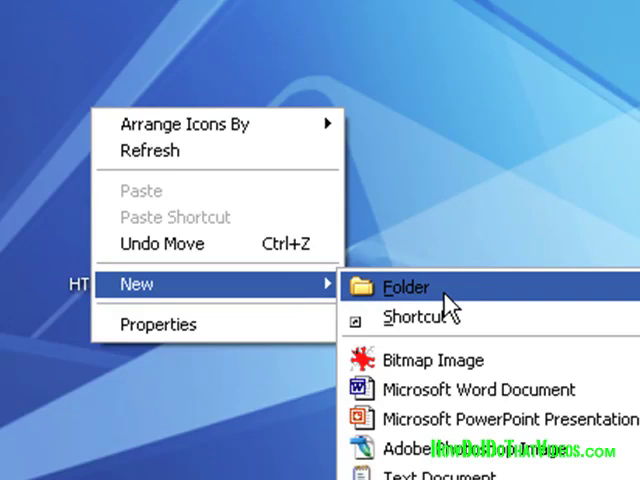
- Create a new desktop folder and open the HTML Goodies folder
click(406, 288)
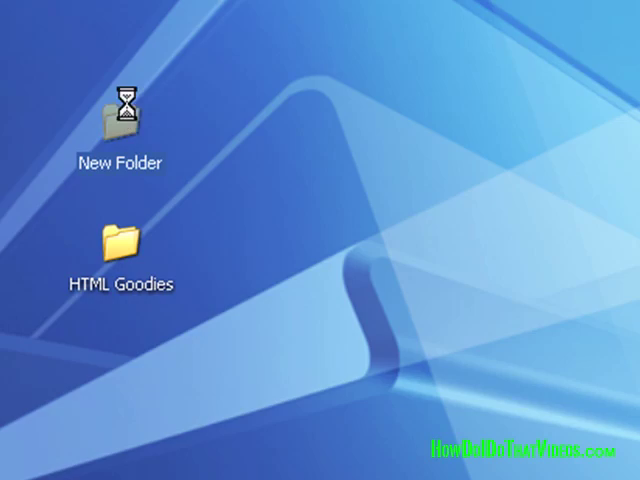
double_click(120, 240)
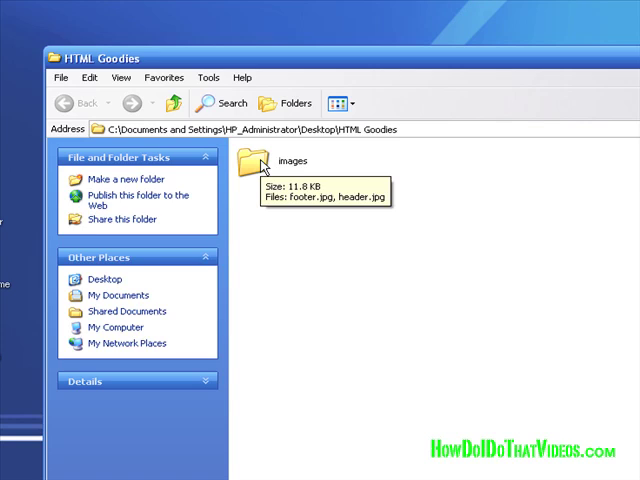
- Open the images folder to show footer.jpg and header.jpg
double_click(270, 156)
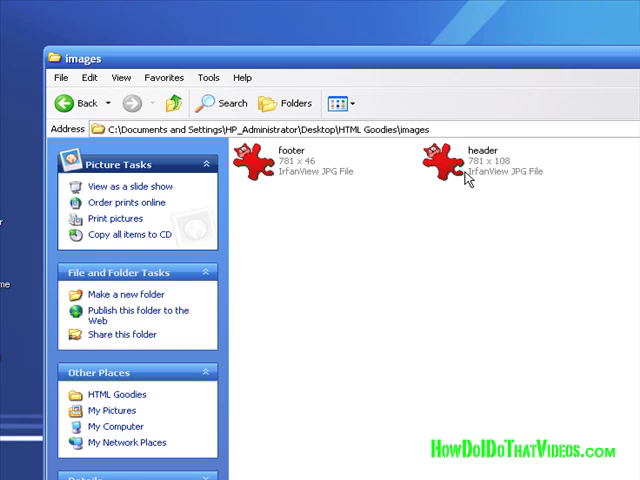
mouse_move(310, 160)
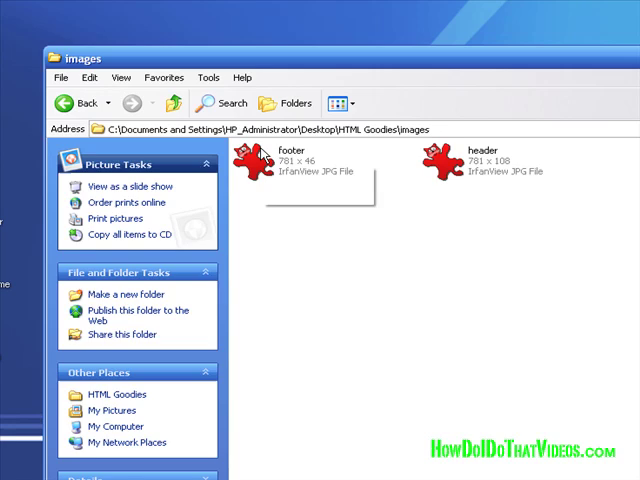
mouse_move(336, 180)
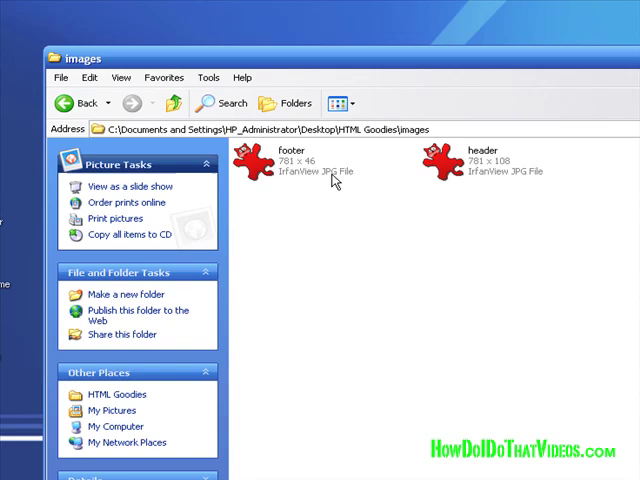
mouse_move(584, 220)
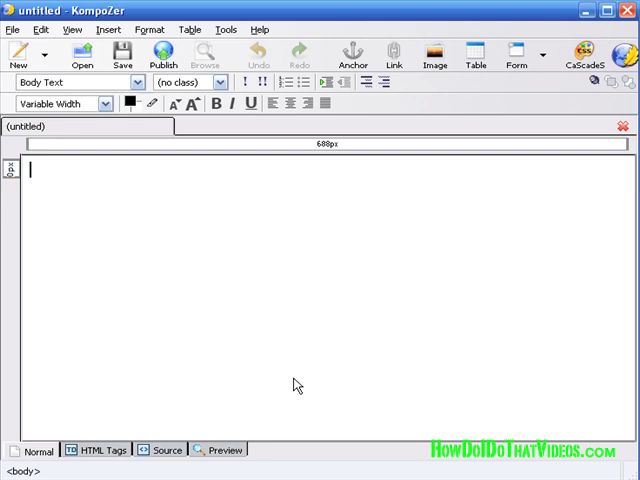
mouse_move(266, 306)
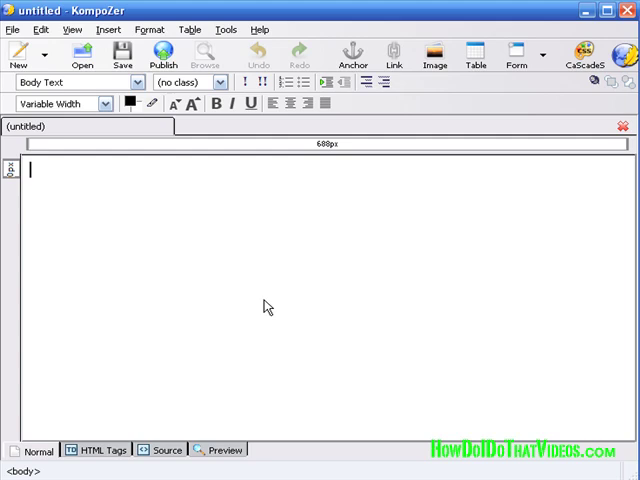
mouse_move(112, 266)
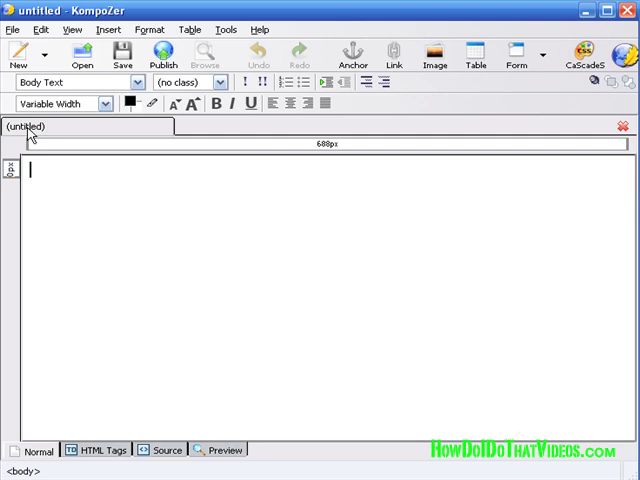
mouse_move(176, 468)
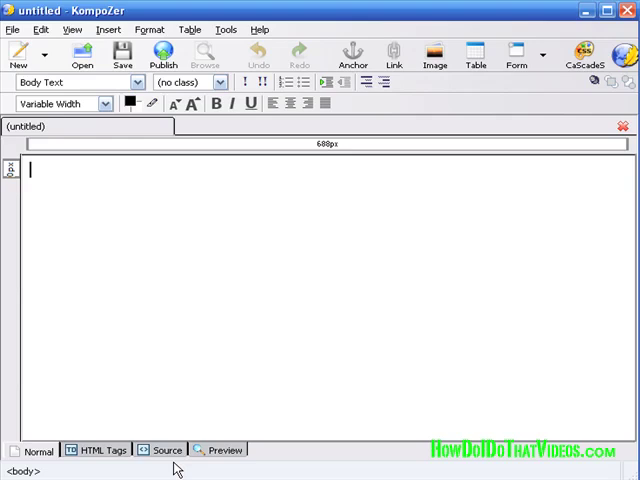
- Complete the page's <title> in the HTML source to read 'My First Web Page'
click(160, 452)
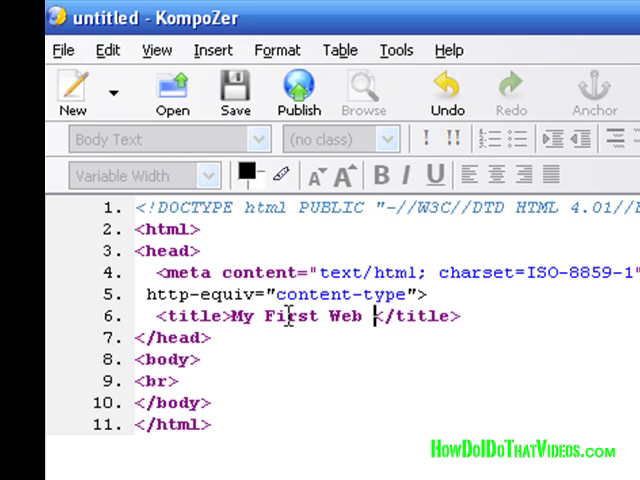
text(Page)
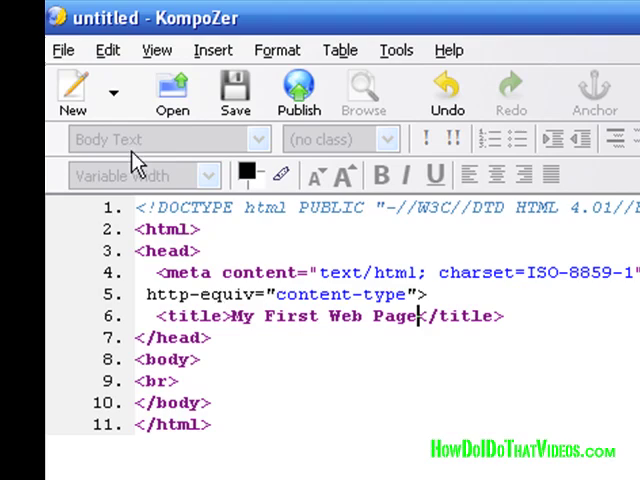
click(64, 48)
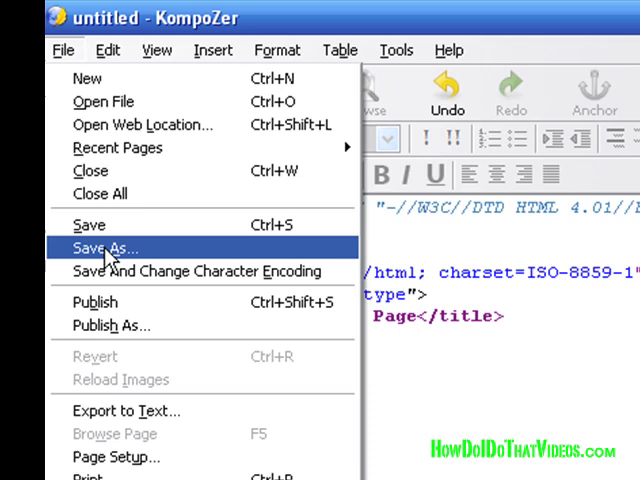
- Save the page as 'index' in the HTML Goodies folder via Save As
click(100, 248)
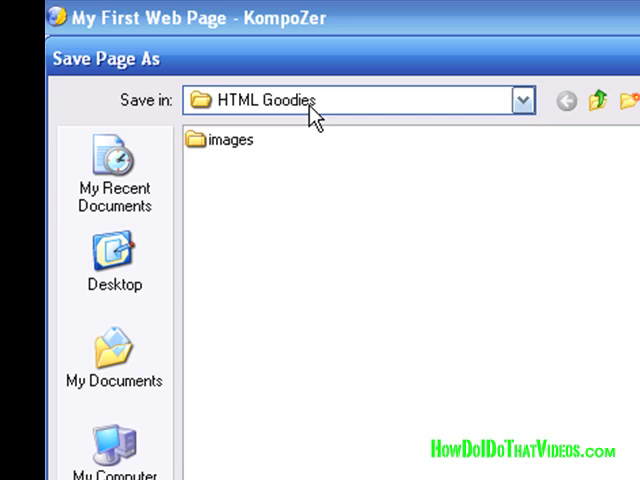
mouse_move(272, 108)
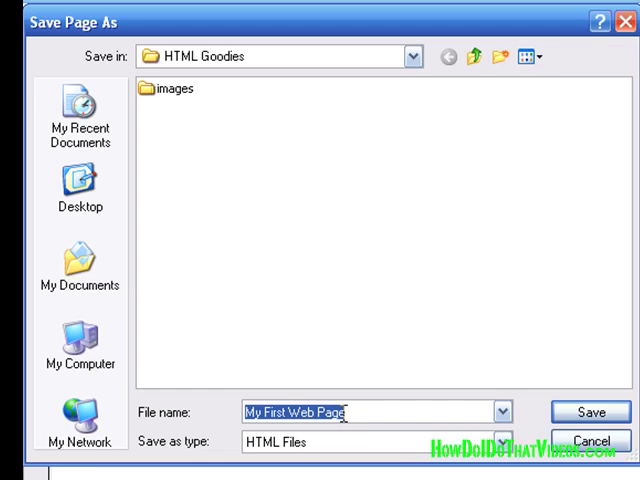
text(in)
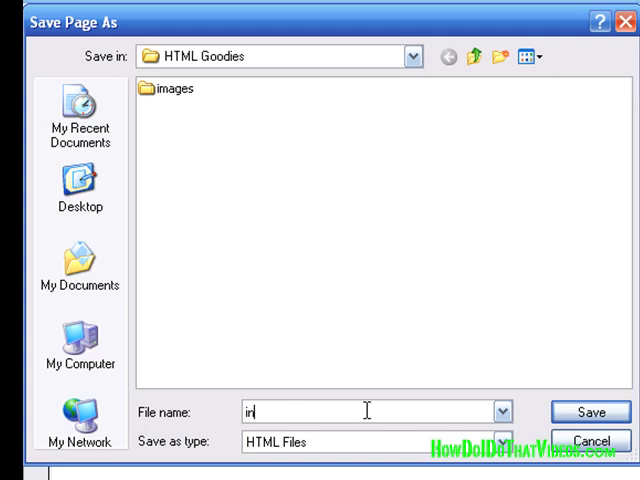
text(dex)
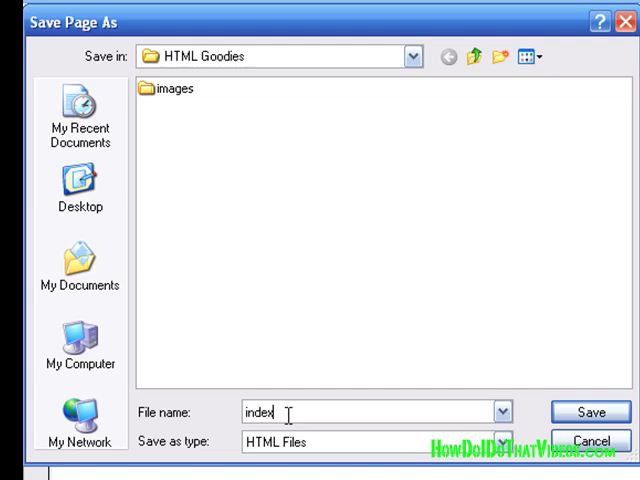
click(592, 412)
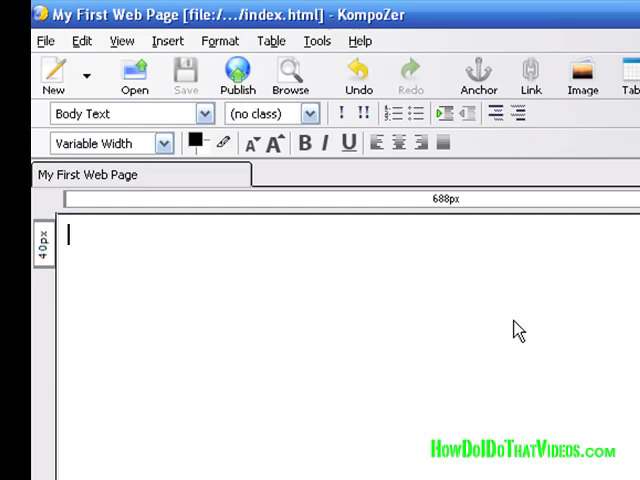
mouse_move(306, 296)
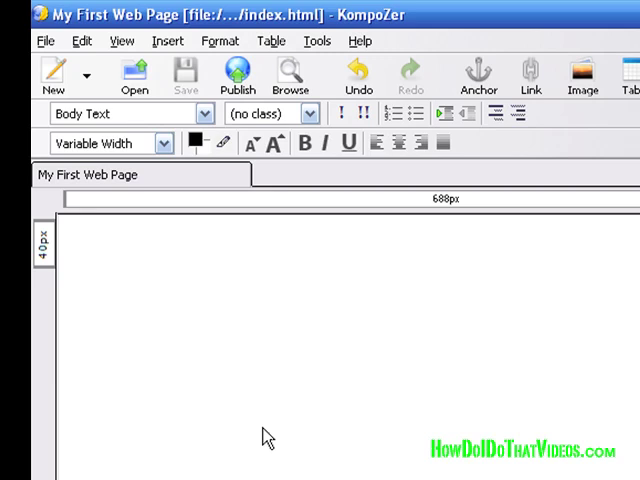
- Insert a one-cell table from the Insert Table quick grid
click(70, 236)
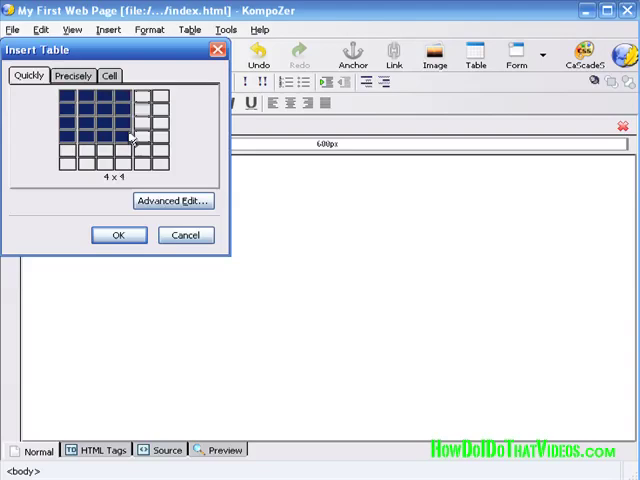
click(118, 236)
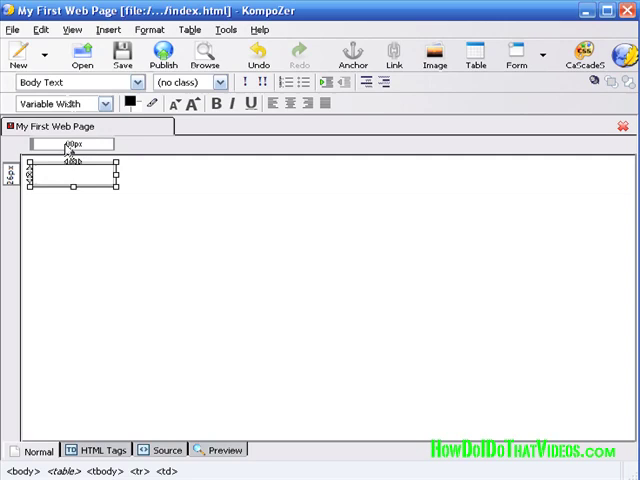
- Bring up Table Properties for the new table and review the width unit choices
right_click(80, 176)
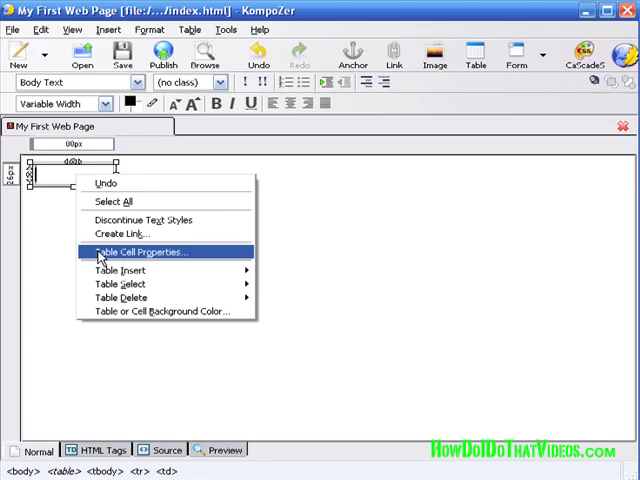
click(148, 252)
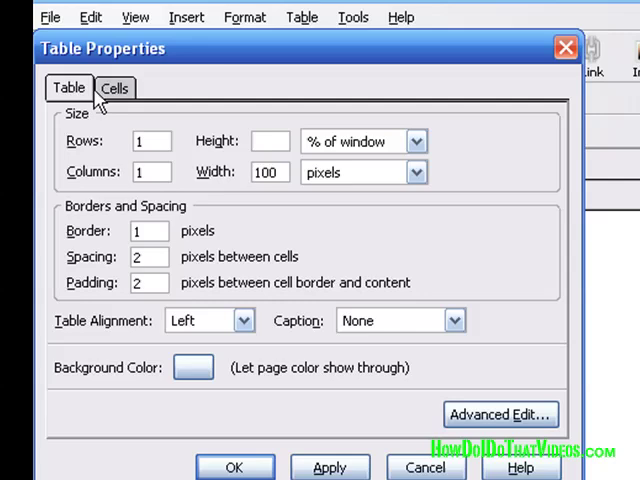
mouse_move(148, 62)
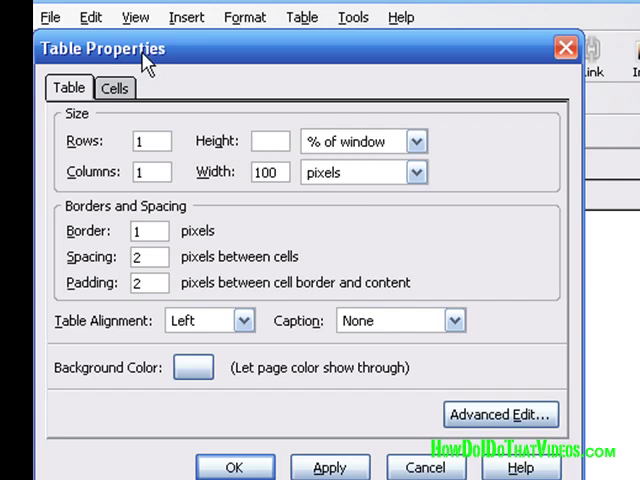
mouse_move(404, 190)
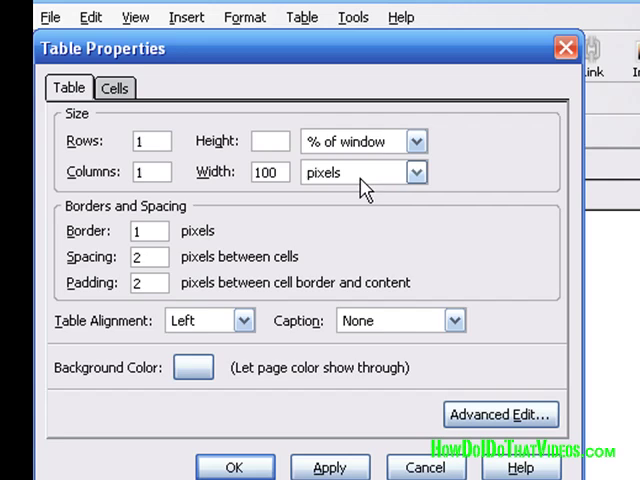
click(414, 172)
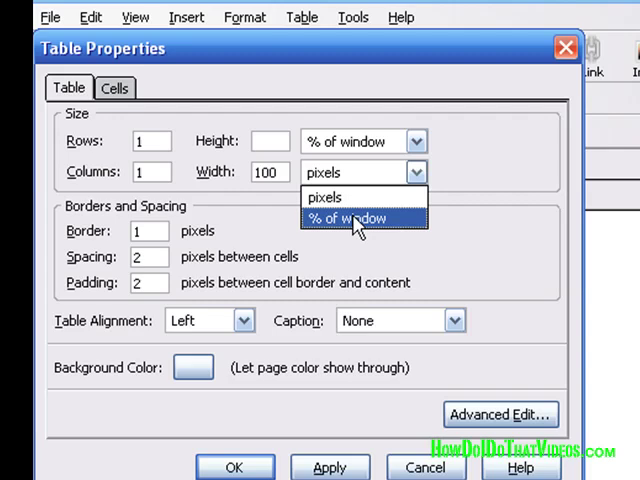
mouse_move(544, 244)
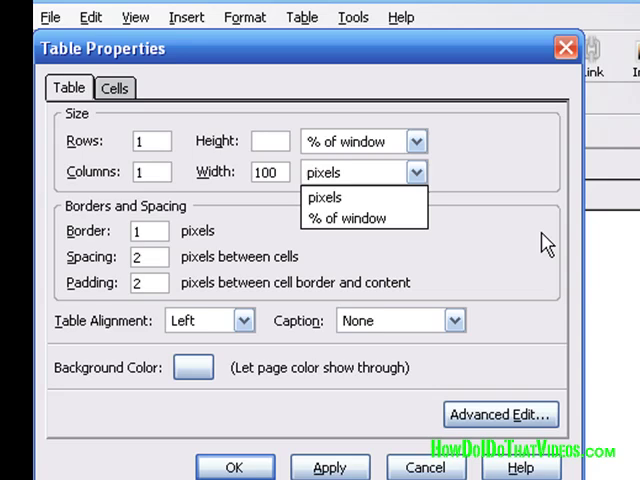
mouse_move(504, 258)
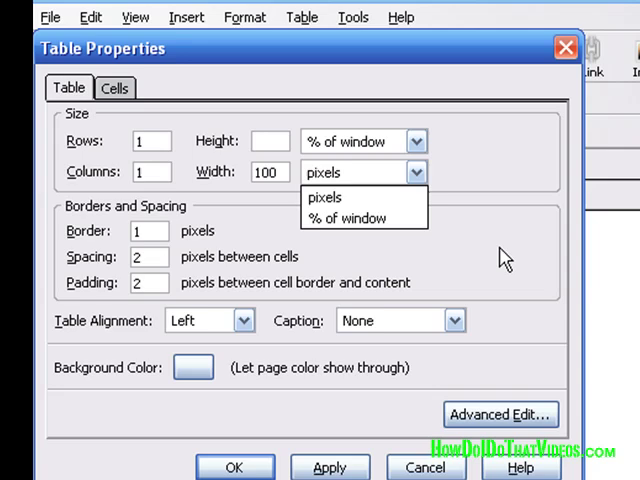
mouse_move(340, 218)
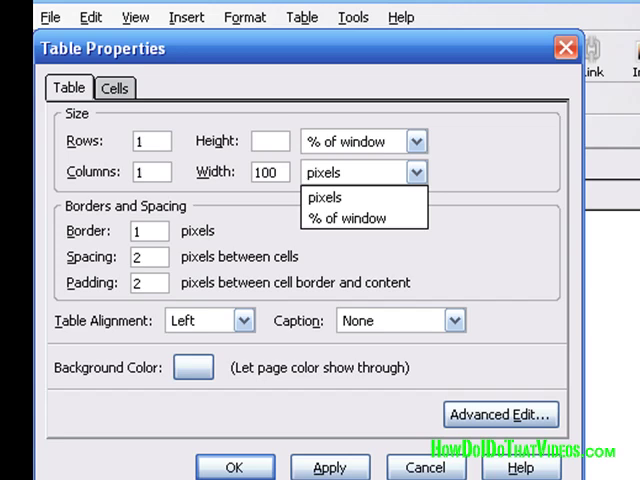
mouse_move(330, 218)
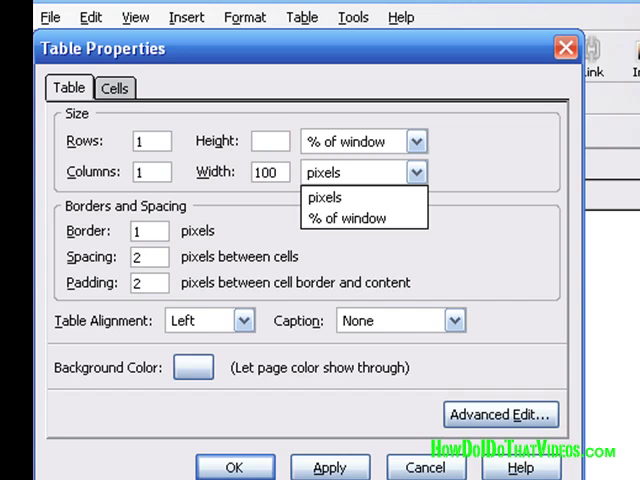
- Set the table width to 780 pixels with border 3, spacing 0 and padding 0
click(324, 196)
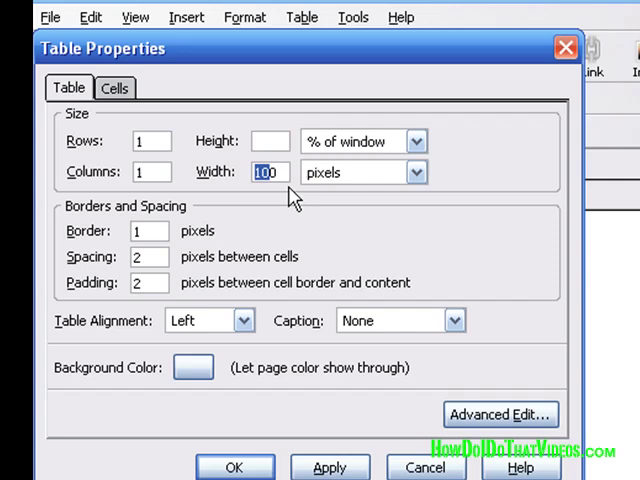
text(70)
click(148, 282)
text(0)
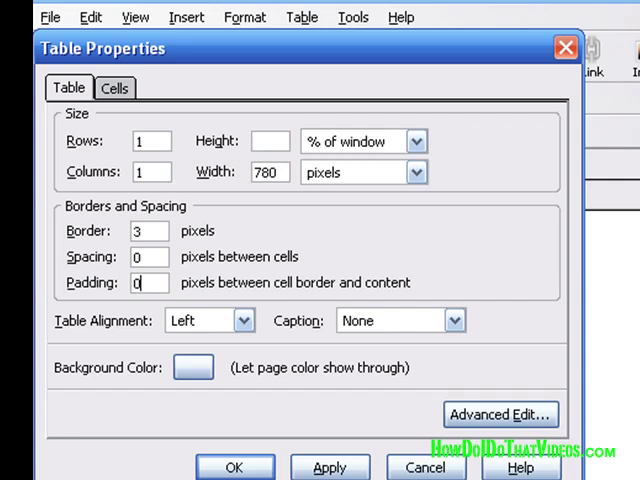
mouse_move(474, 316)
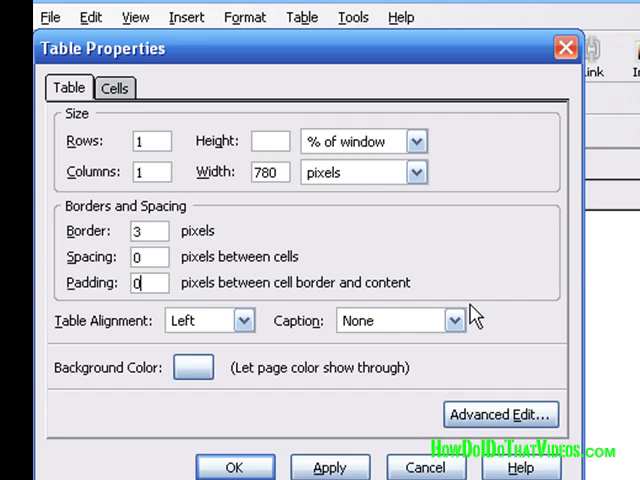
mouse_move(584, 320)
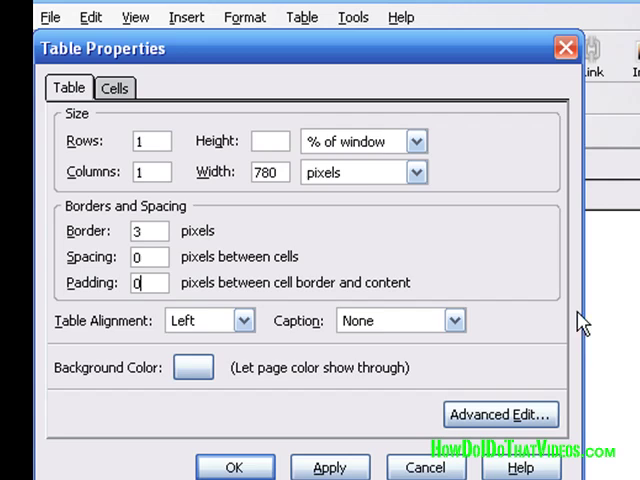
click(244, 320)
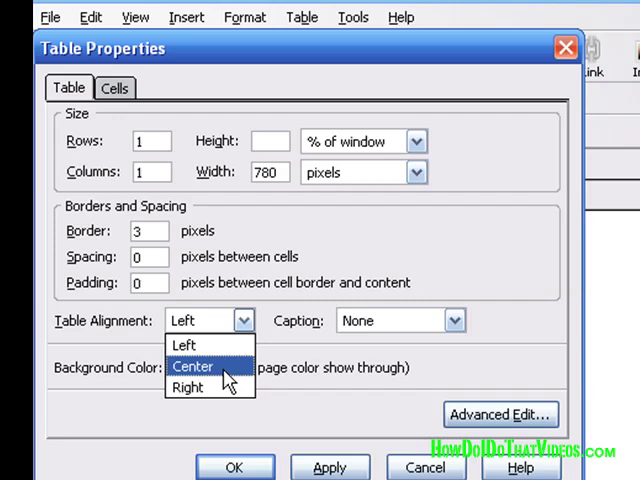
- Center the table and check its cellspacing, cellpadding and border in Advanced Edit
click(192, 368)
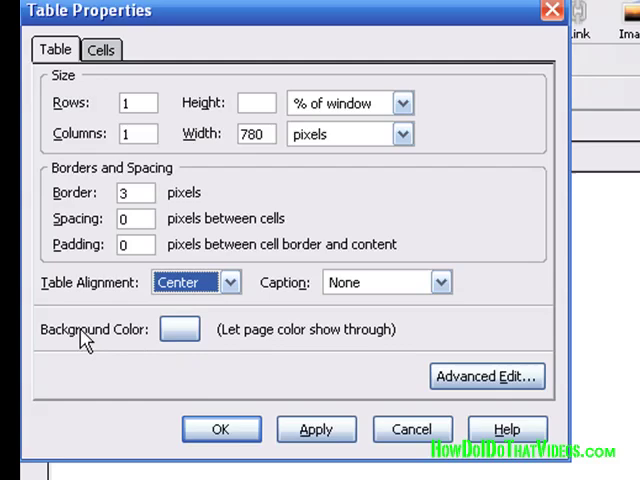
click(178, 328)
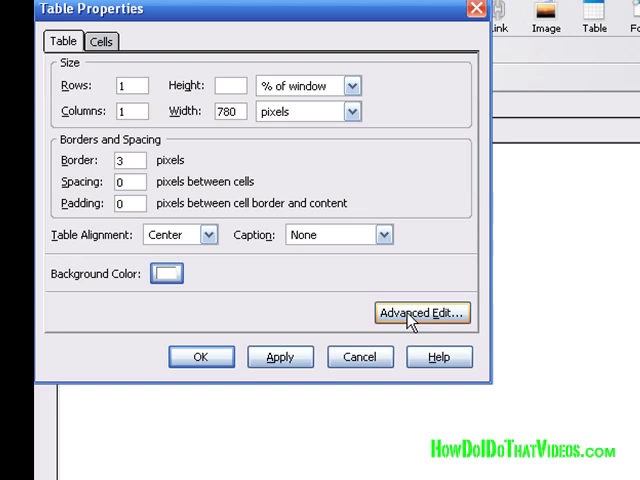
click(420, 312)
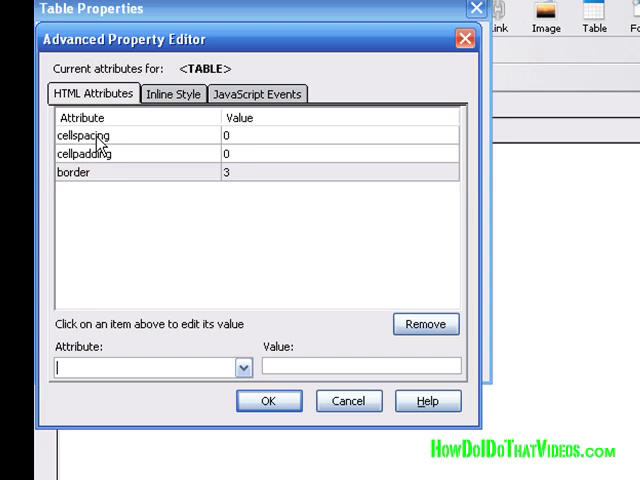
mouse_move(230, 180)
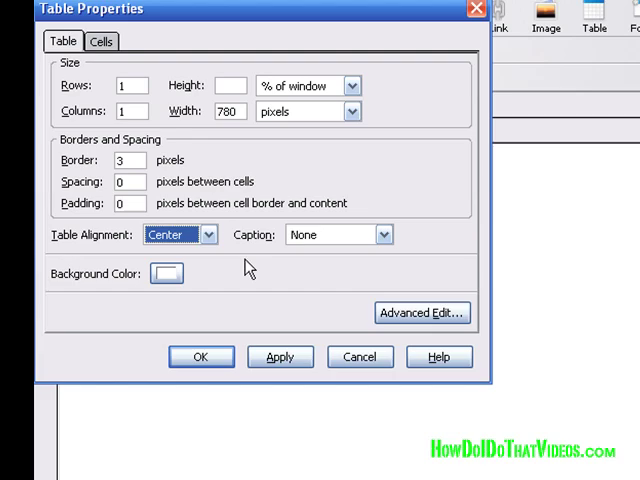
- Apply the settings so the centered 780px bordered table appears on the page
click(200, 356)
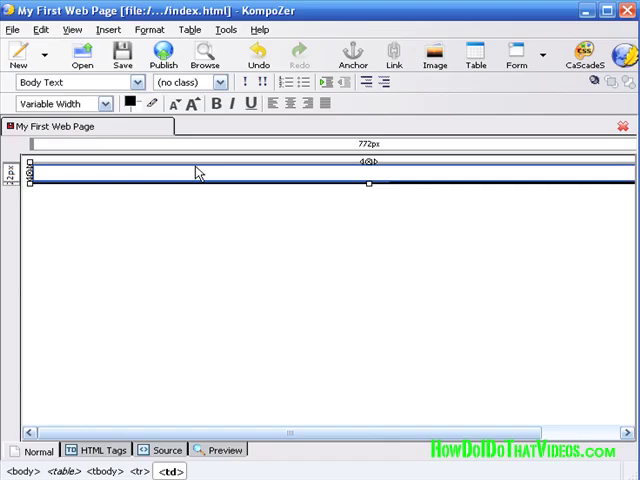
- View the HTML source and select the table's cellspacing attribute to inspect it
click(164, 448)
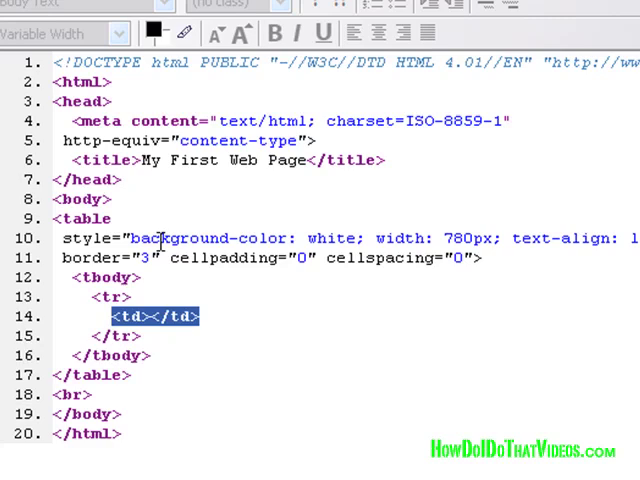
double_click(334, 238)
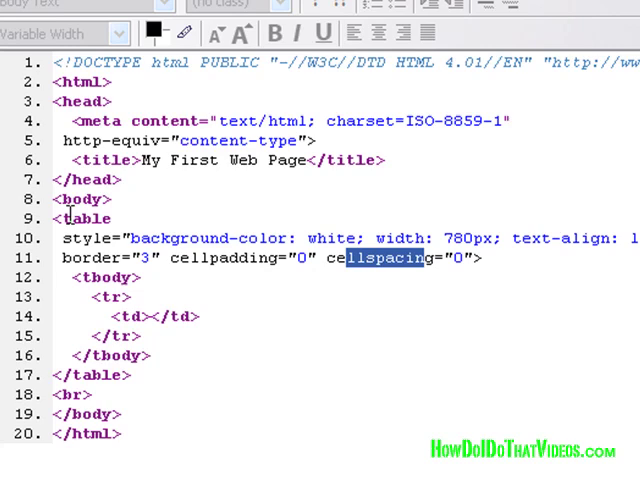
mouse_move(144, 316)
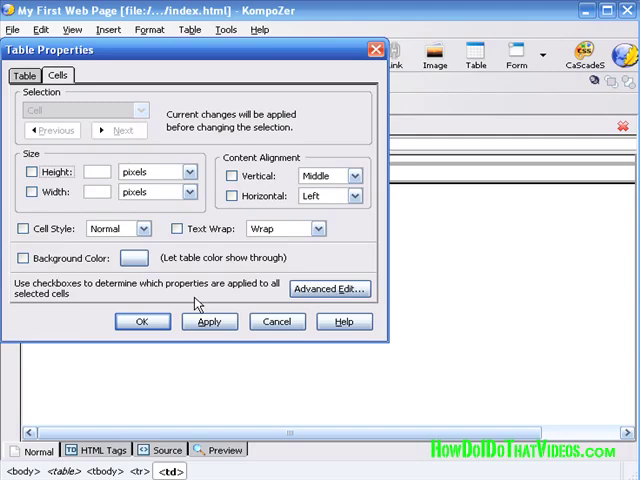
- Leave the Table Properties dialog without changes and return to the page
click(210, 34)
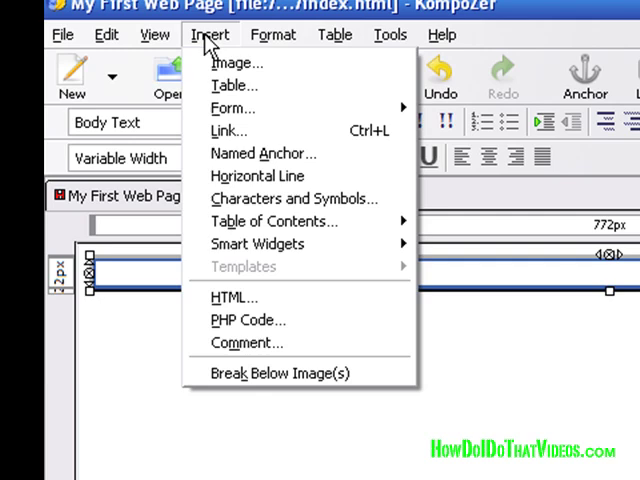
- Insert a 3-row by 2-column table inside the container cell via Insert > Table
click(236, 84)
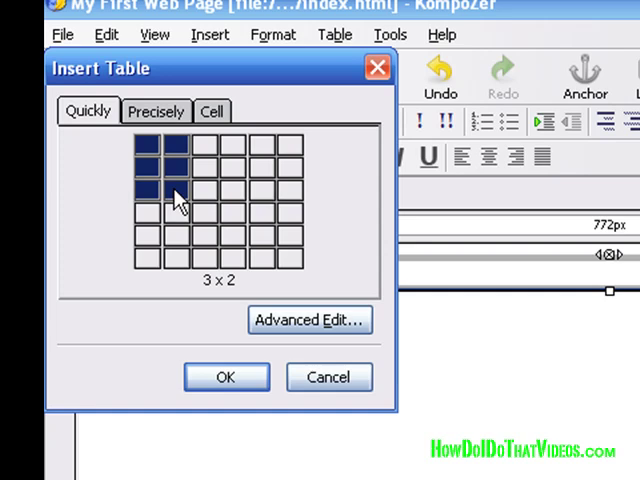
mouse_move(158, 190)
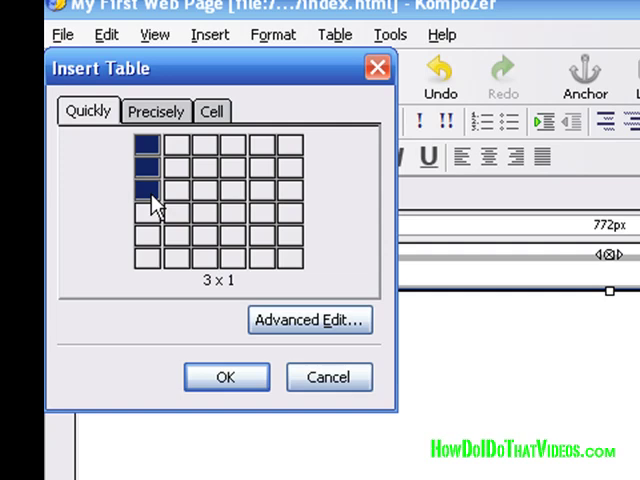
mouse_move(176, 190)
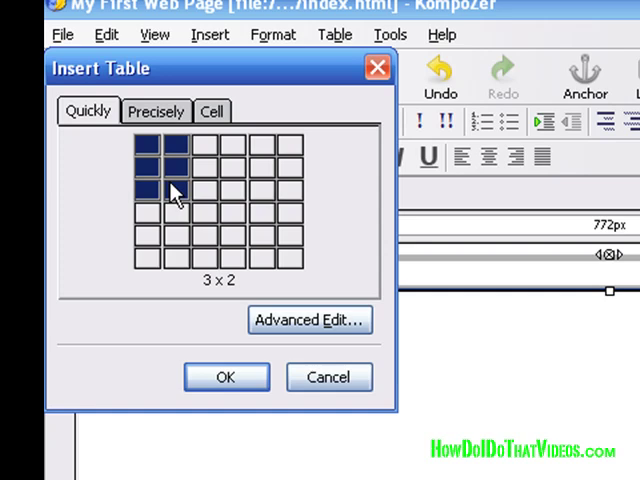
click(226, 376)
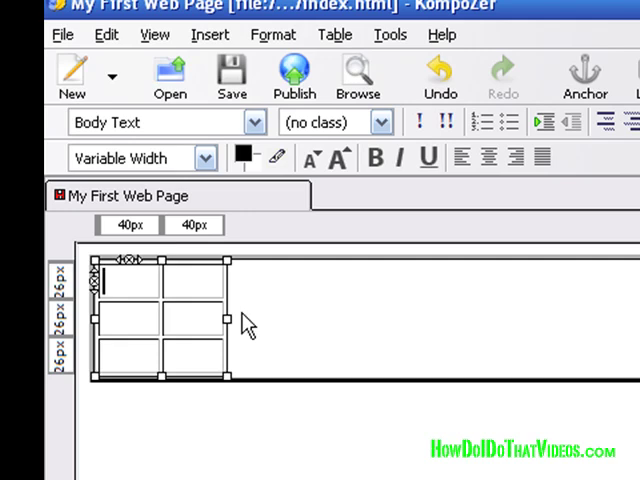
mouse_move(120, 284)
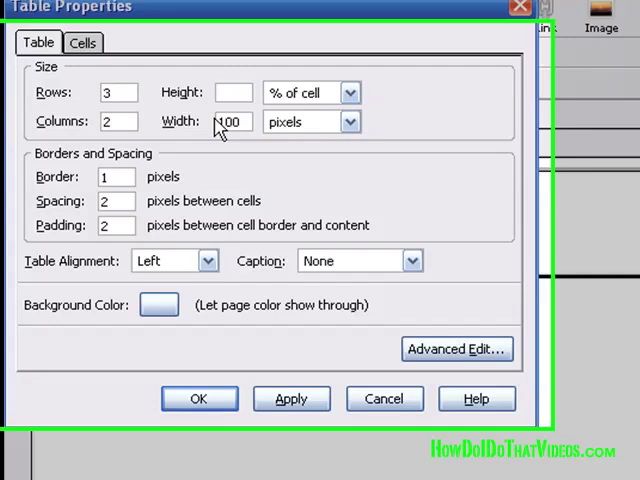
- Make the nested table's width 100 as a percentage of the cell
click(364, 116)
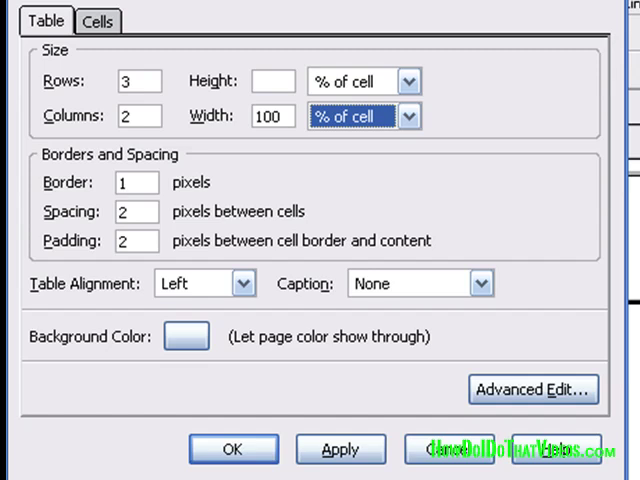
mouse_move(240, 136)
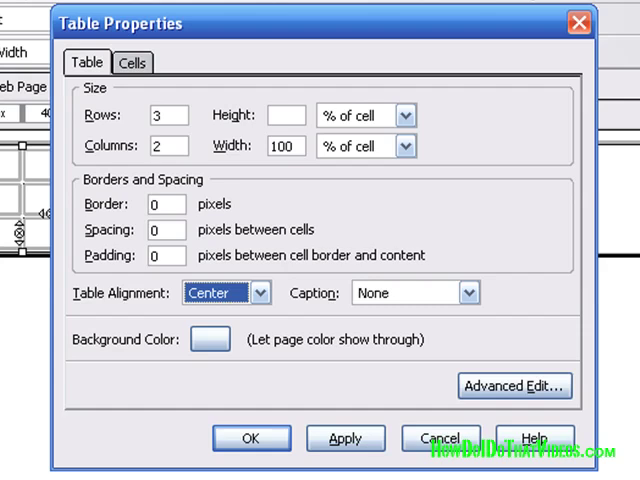
mouse_move(512, 278)
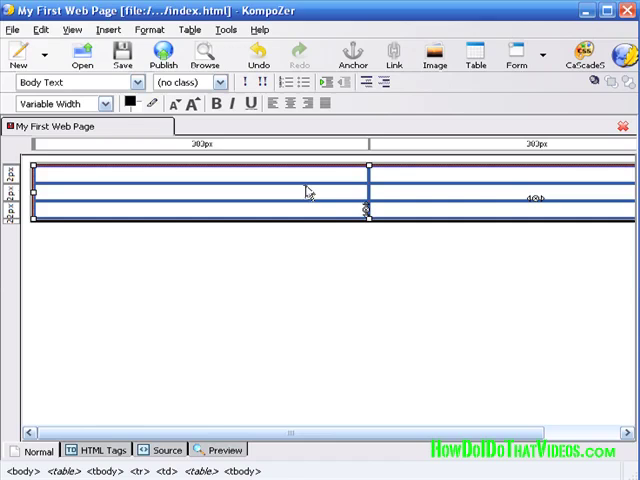
mouse_move(396, 188)
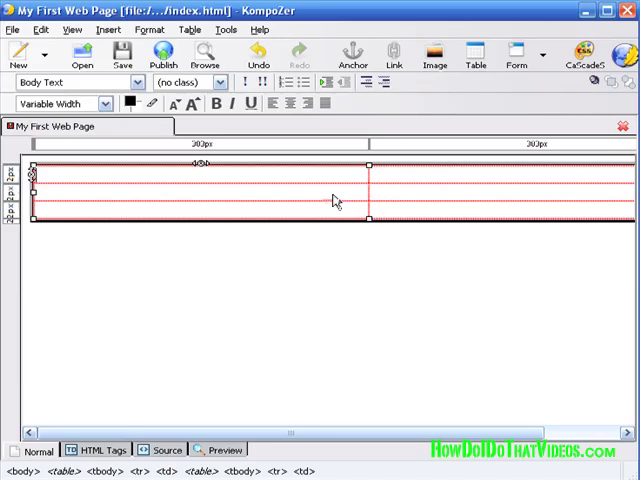
mouse_move(344, 204)
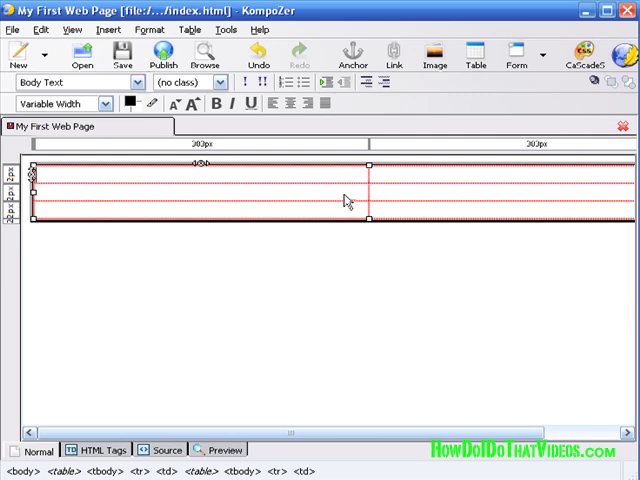
mouse_move(408, 204)
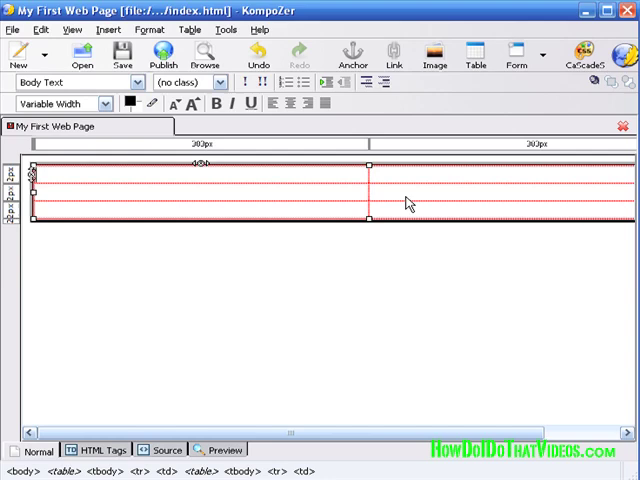